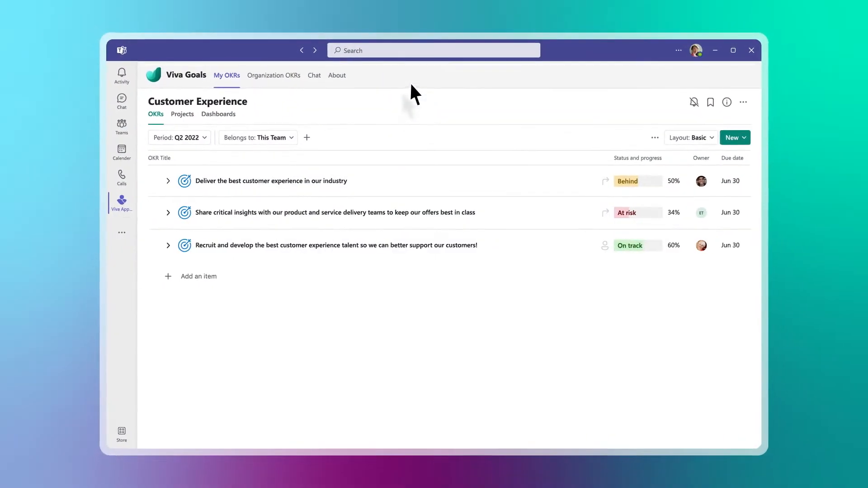
Expand 'Deliver the best customer experience in our industry' and 'Provide delightful customer support' to show key results
click(168, 180)
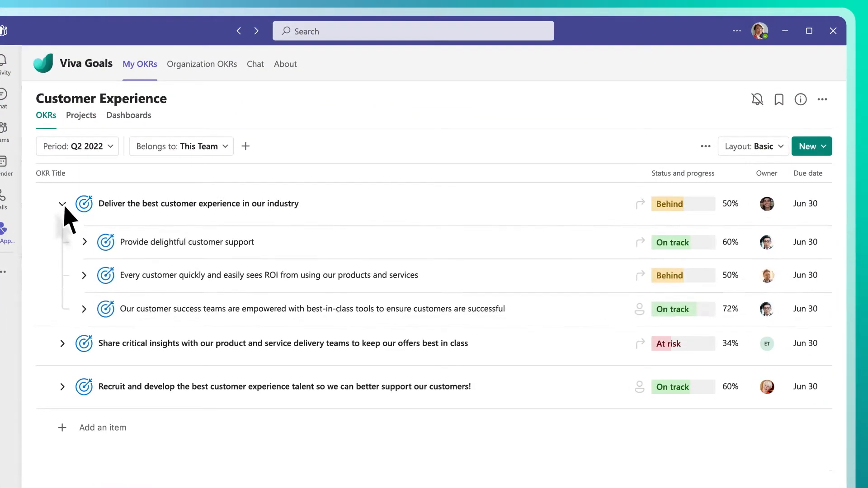
click(84, 242)
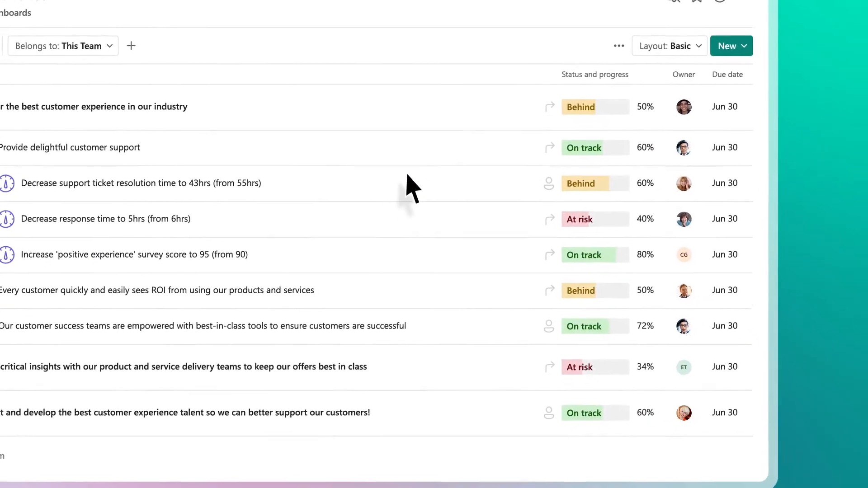
Update the ticket resolution time key result to 52, On track
click(580, 184)
text(52)
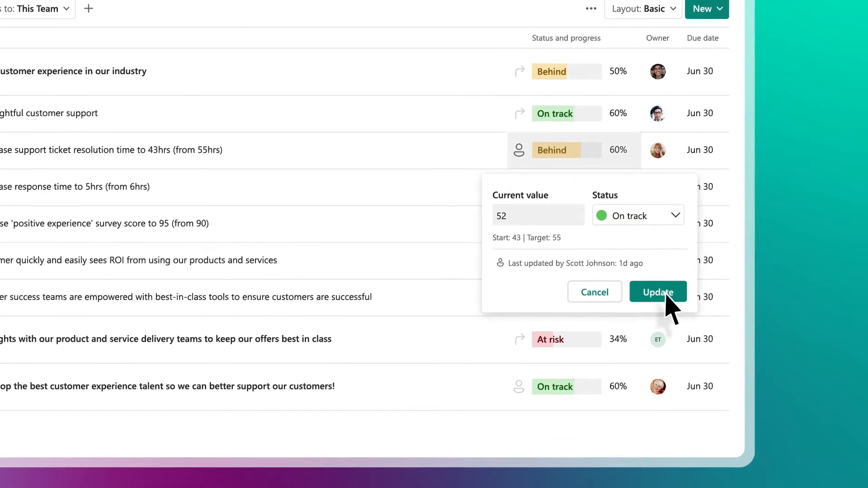
click(658, 291)
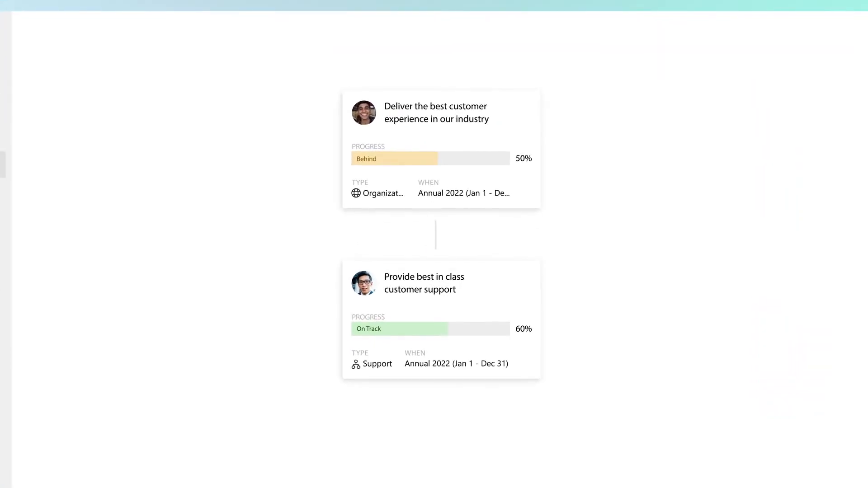
scroll(down, 3)
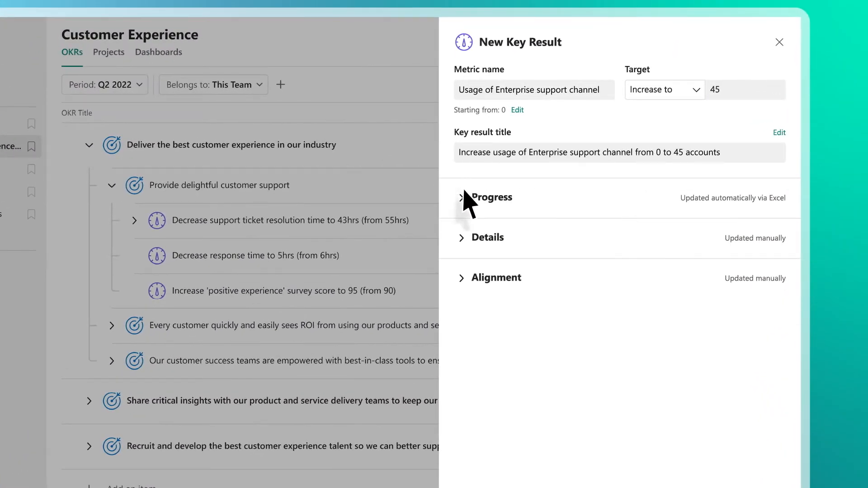
Set the Enterprise support channel usage key result to update automatically via Excel
click(488, 236)
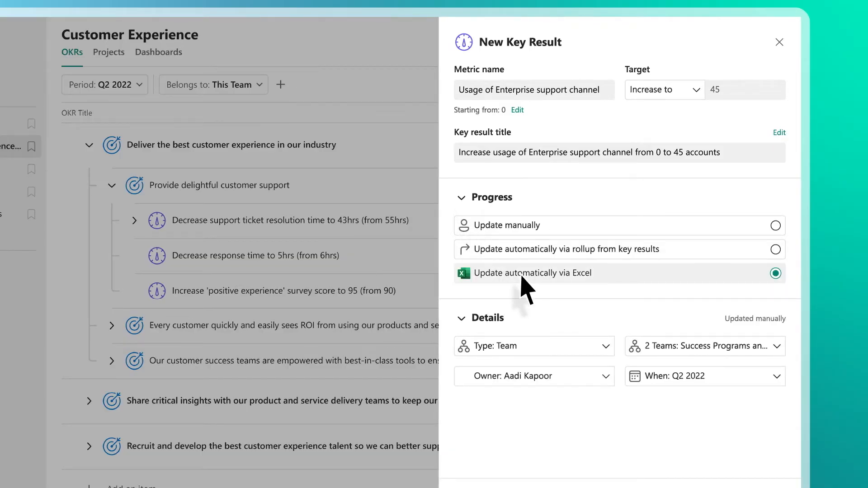
click(779, 43)
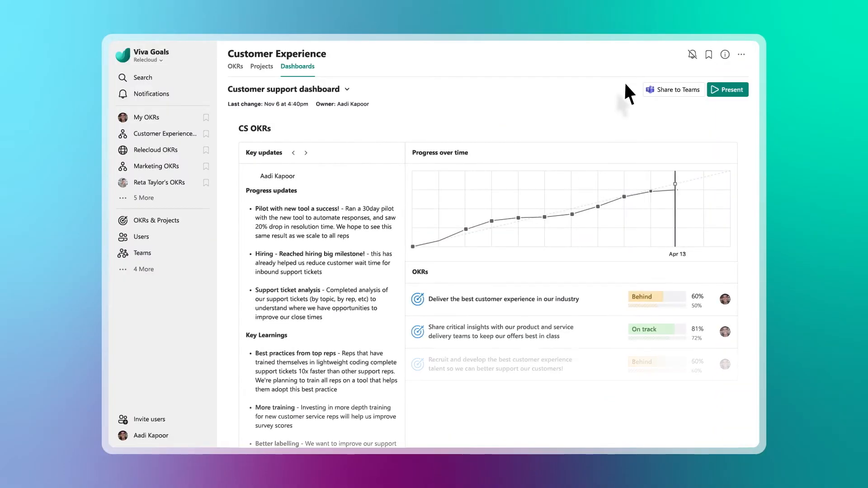
Share the Customer support dashboard to the Customer Experience General channel in Teams
click(674, 89)
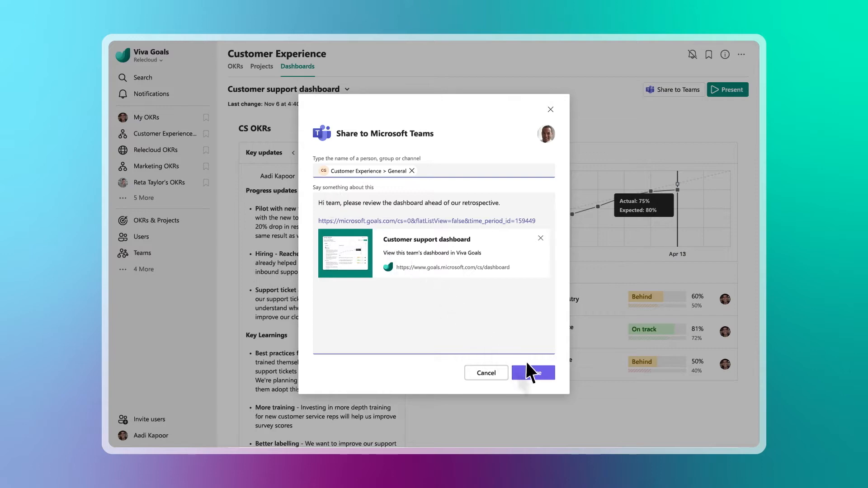
click(532, 372)
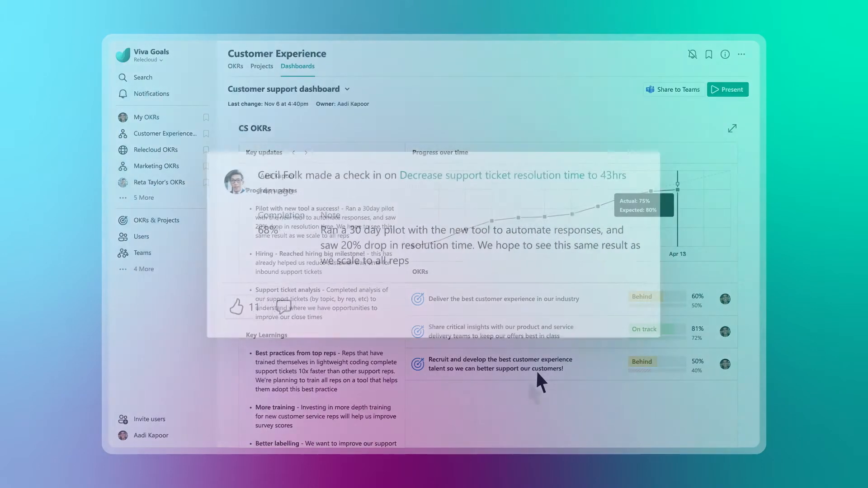
Like the check-in on the ticket resolution key result, raising likes to 12
click(241, 308)
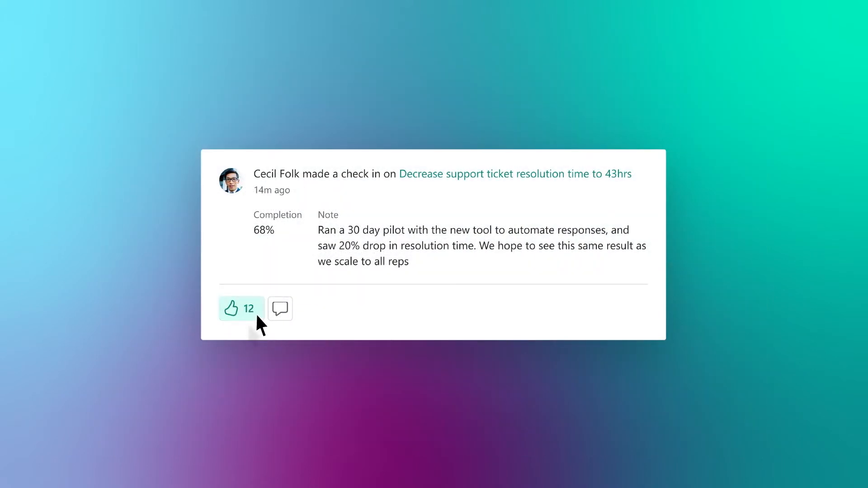
scroll(down, 3)
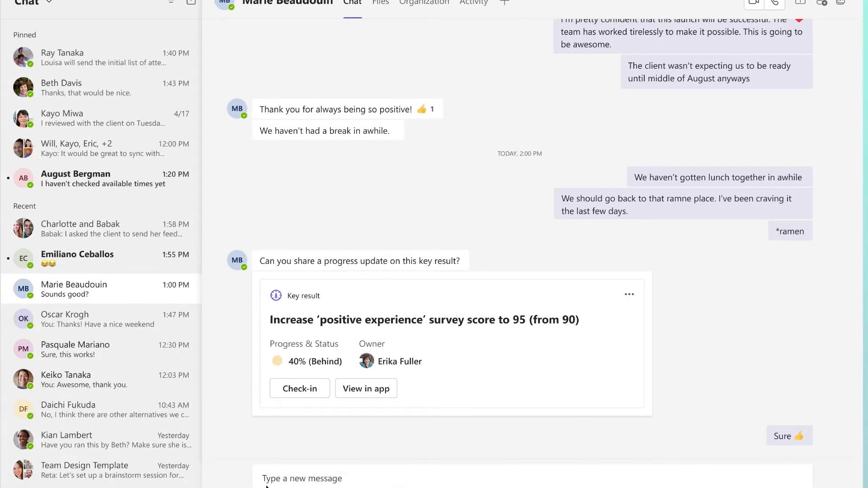
Check in on the positive experience survey score: value 94, status Behind, with a note
click(300, 388)
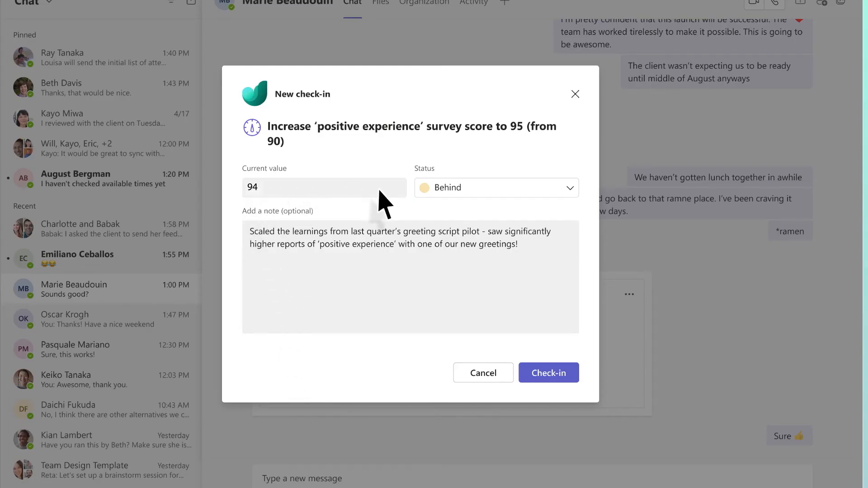
click(548, 373)
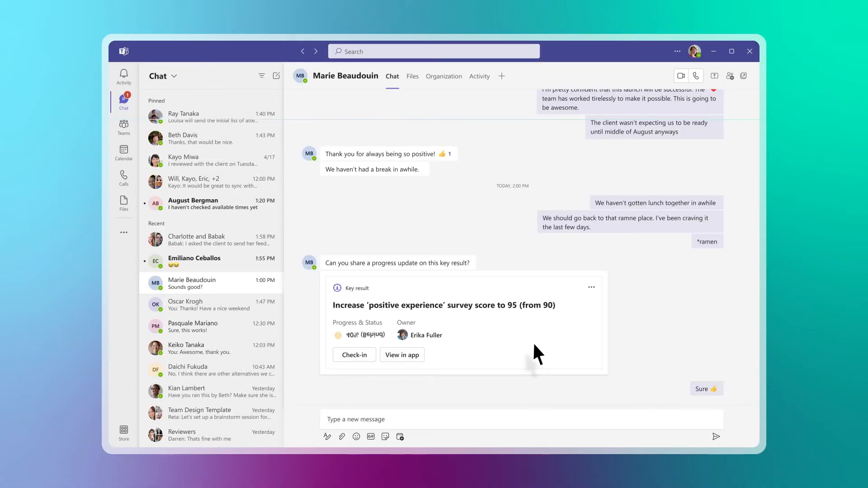